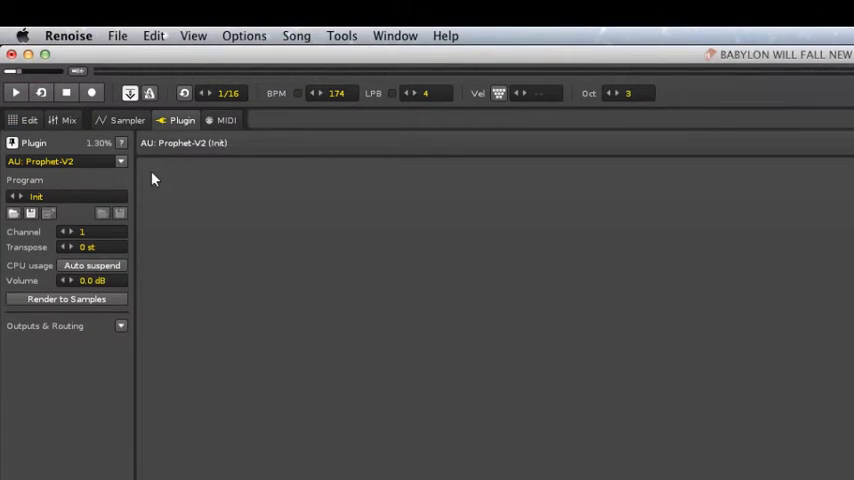
Bring up the list of available instrument plugins from the Plugin tab dropdown
{"action": "left_click", "coordinate": [120, 160]}
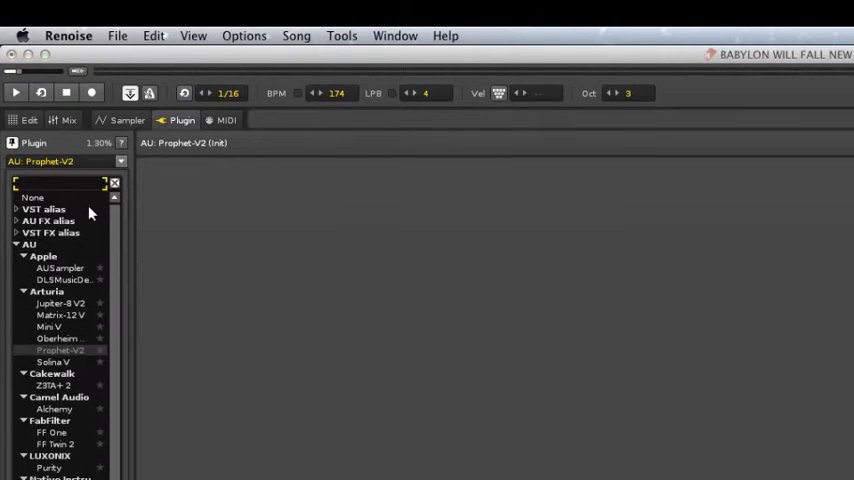
{"action": "mouse_move", "coordinate": [70, 348]}
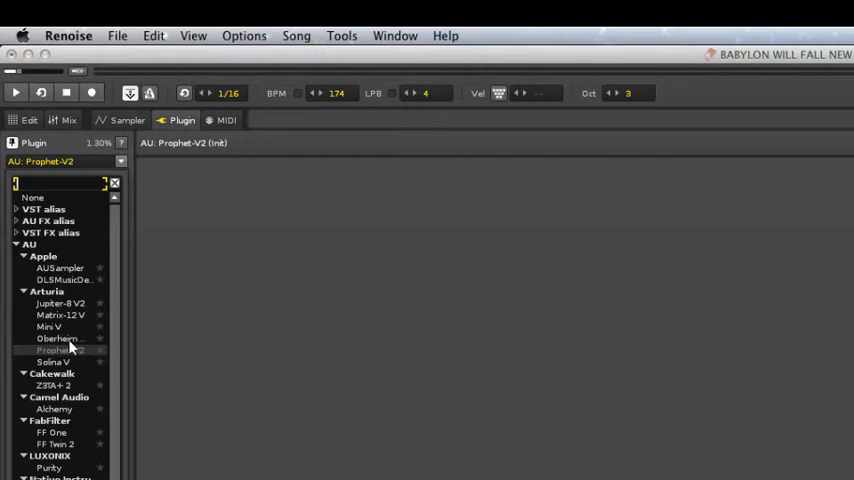
{"action": "mouse_move", "coordinate": [68, 304]}
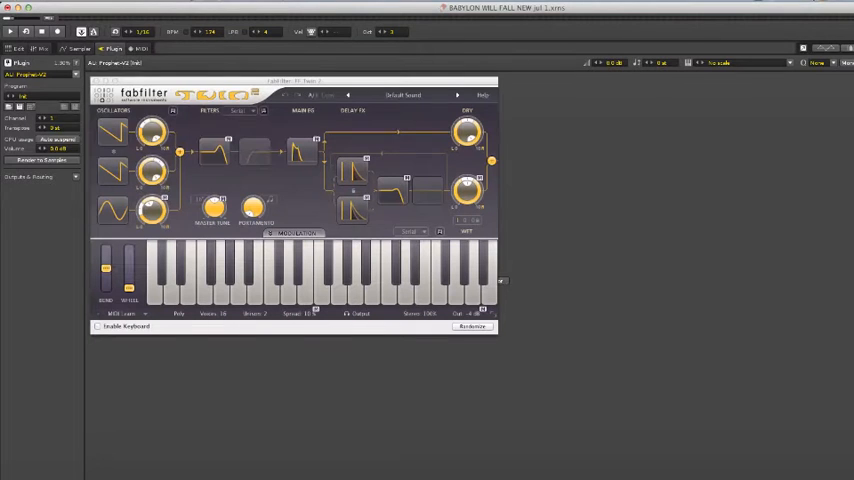
{"action": "left_click", "coordinate": [30, 8]}
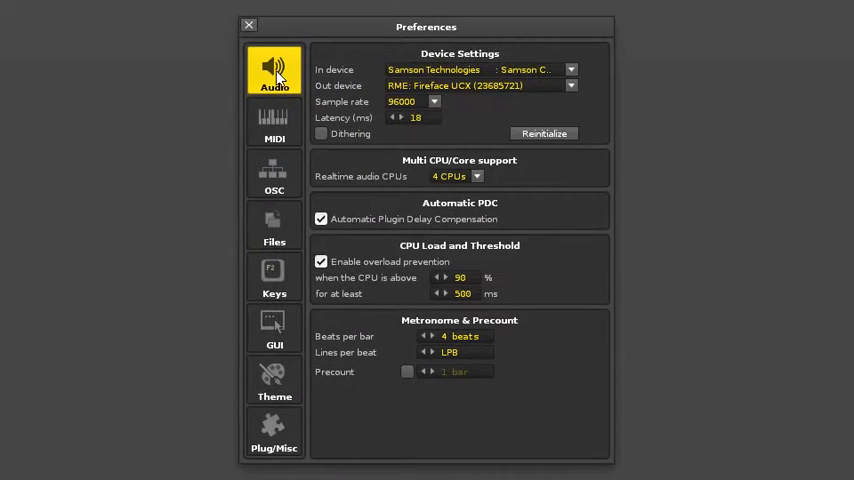
Step through Files and GUI preferences to Plug/Misc and browse for the second VST folder
{"action": "left_click", "coordinate": [274, 224]}
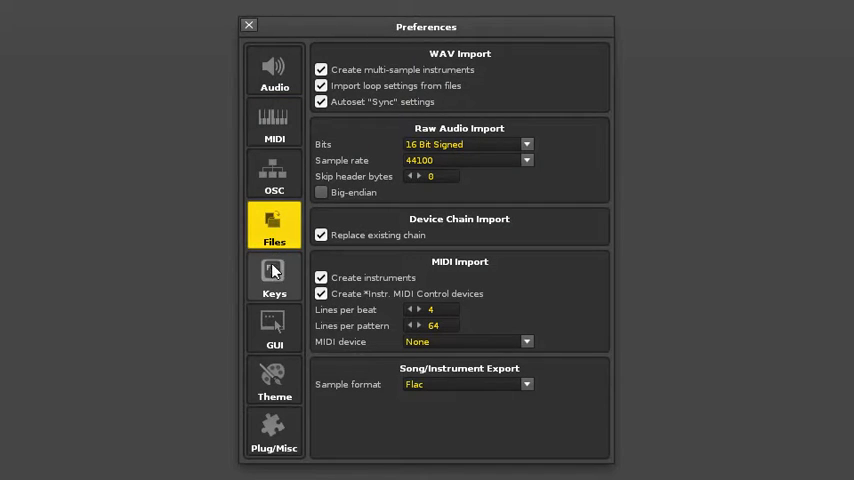
{"action": "left_click", "coordinate": [274, 330]}
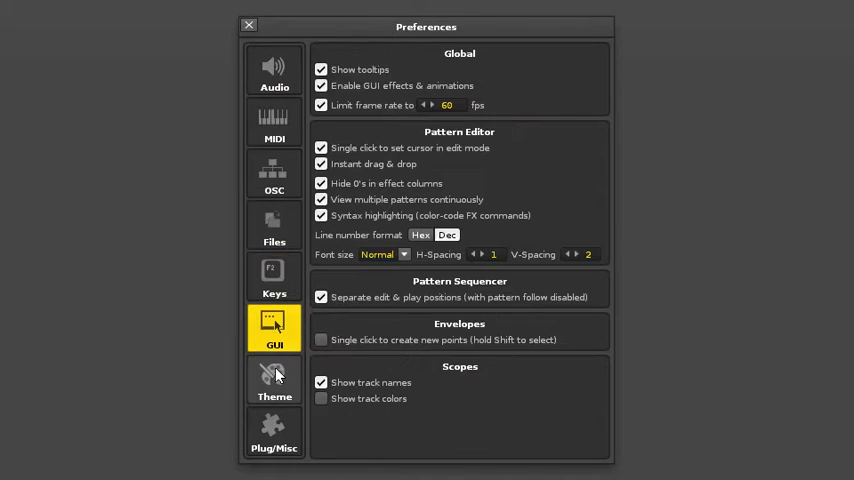
{"action": "left_click", "coordinate": [272, 430]}
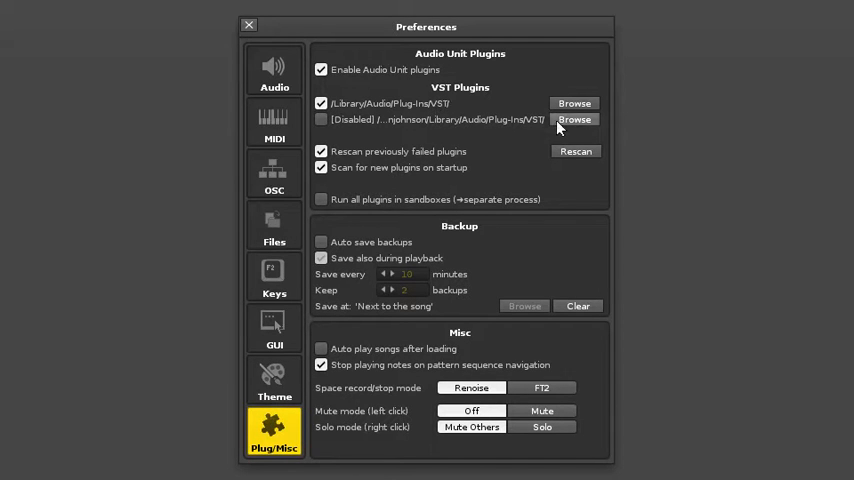
{"action": "left_click", "coordinate": [574, 120]}
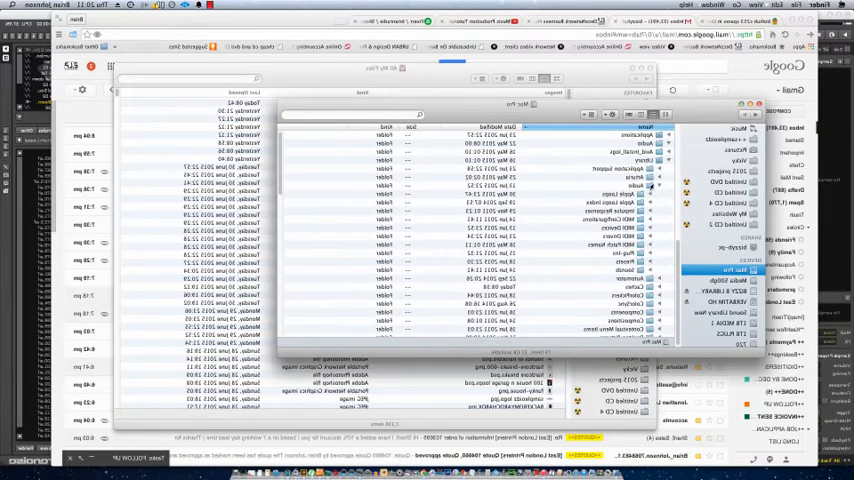
Drill down through three folder rows toward the VST plug-ins folder
{"action": "left_click", "coordinate": [480, 186]}
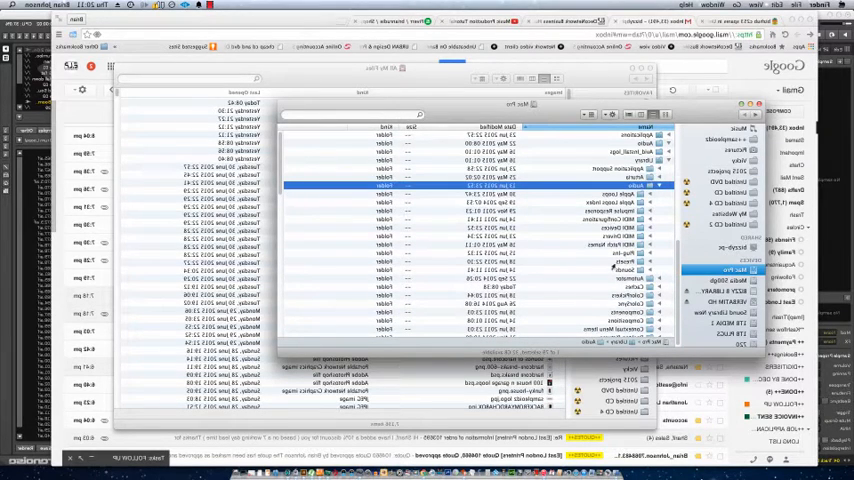
{"action": "left_click", "coordinate": [490, 252]}
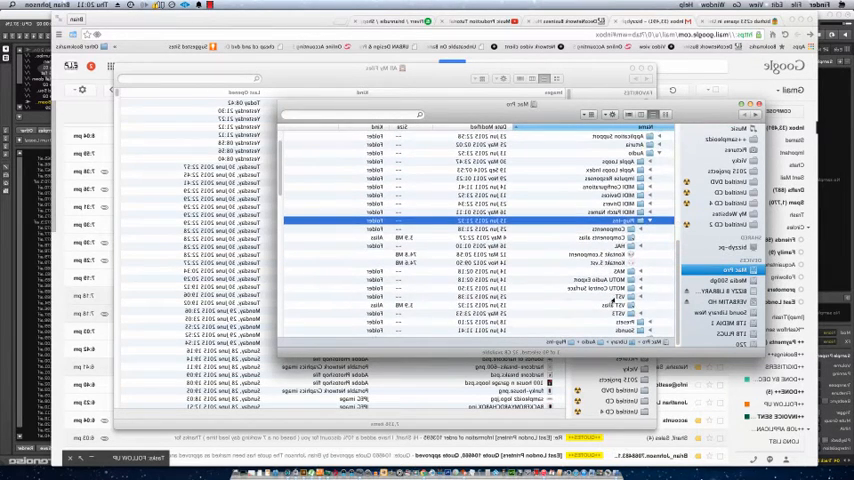
{"action": "left_click", "coordinate": [480, 304]}
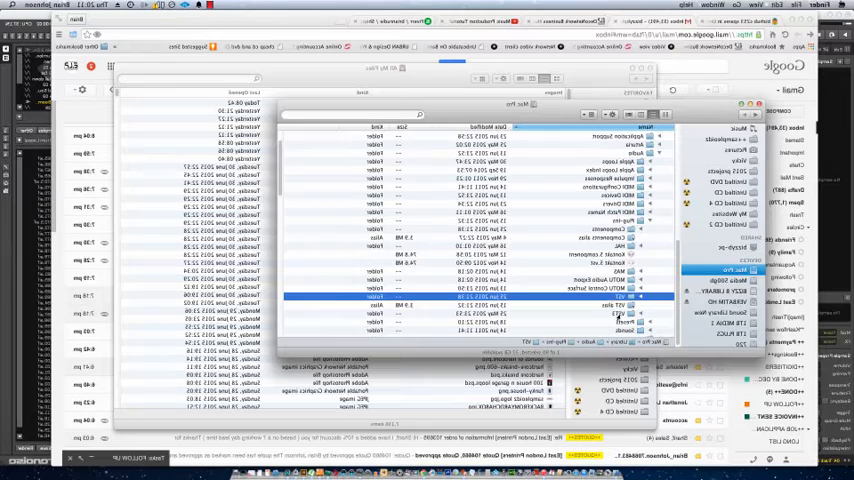